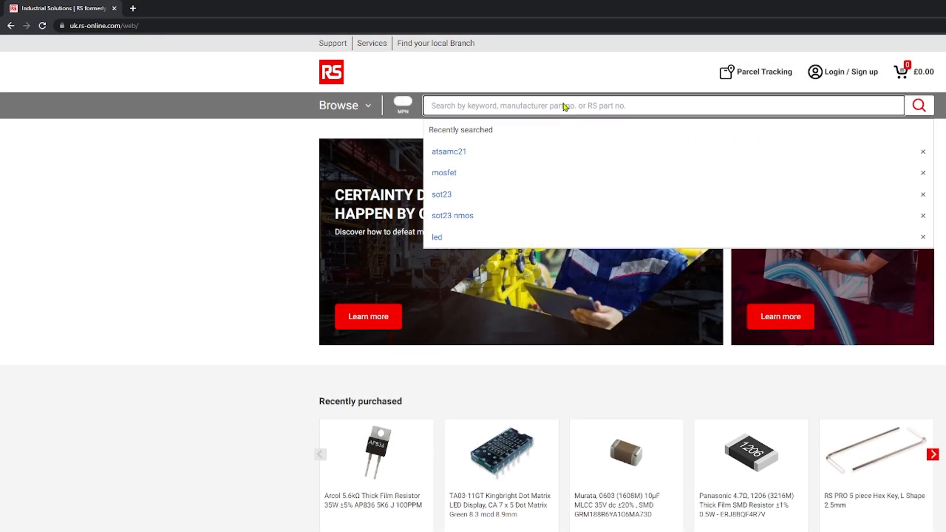
Step: Search RS Components for 'oscillator' to list the Crystal Oscillators category results
{"action": "type", "text": "oscil"}
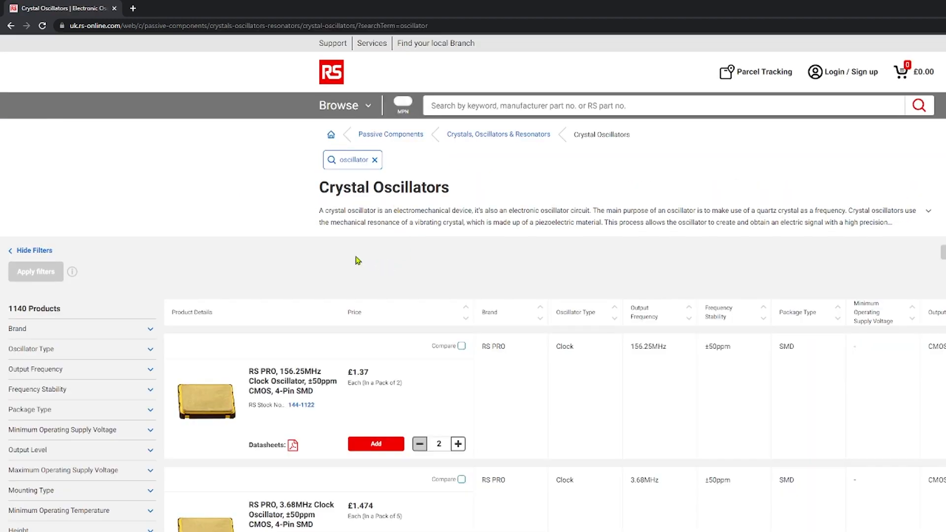
Step: Scroll through the filtered through-hole crystal oscillator results and filter options
{"action": "scroll", "scroll_direction": "down", "scroll_amount": 3}
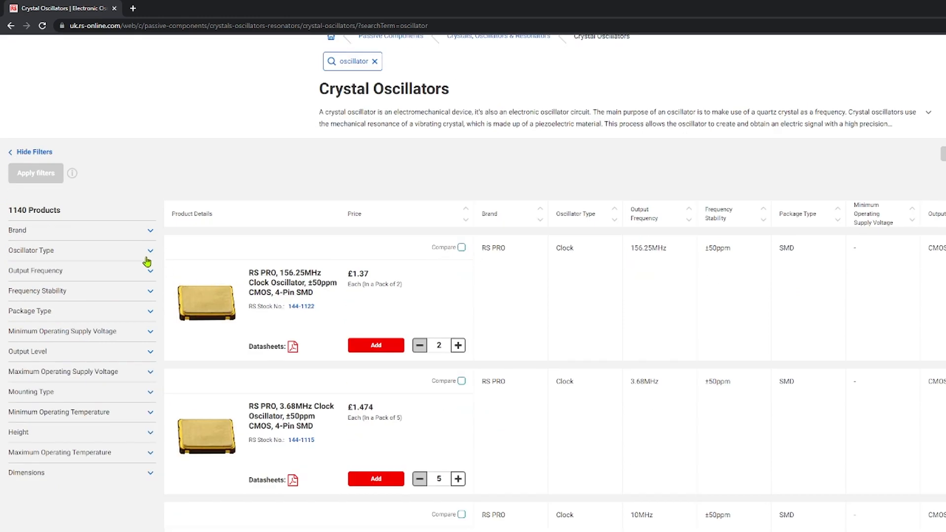
{"action": "mouse_move", "coordinate": [77, 353]}
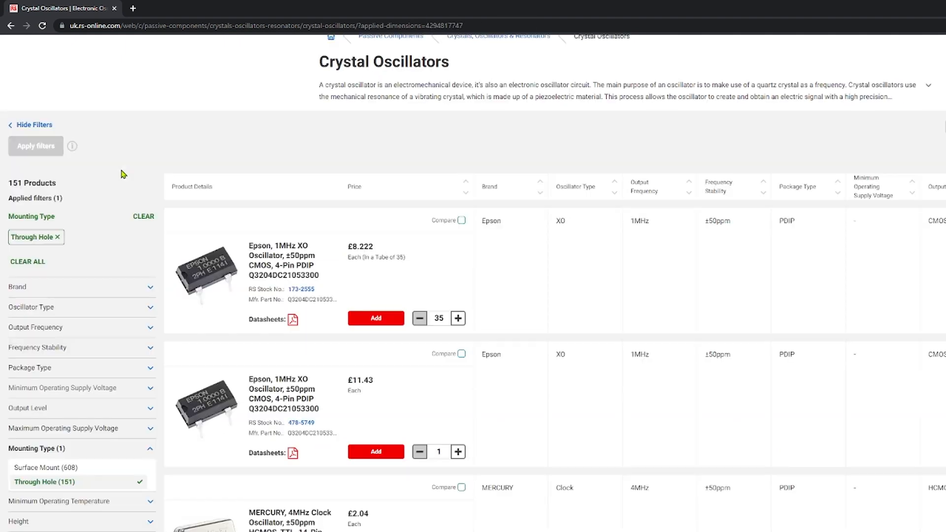
{"action": "mouse_move", "coordinate": [274, 235]}
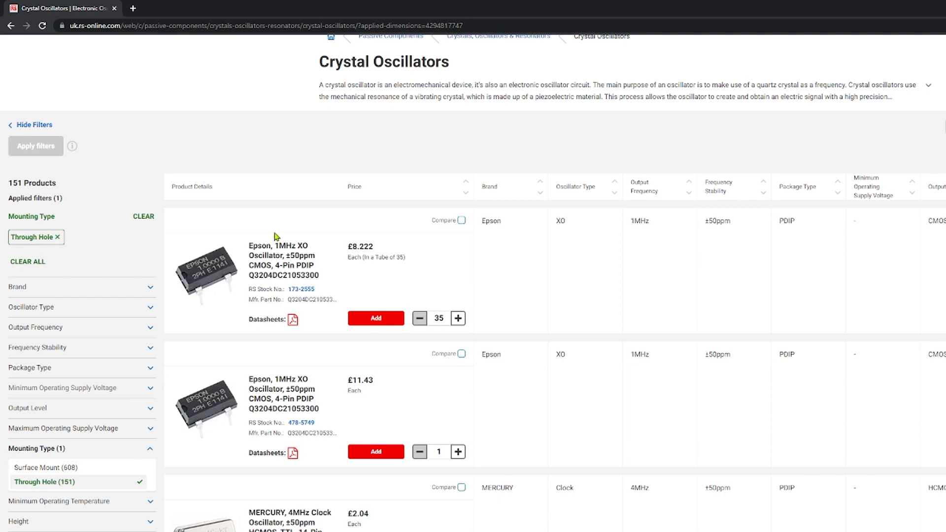
{"action": "scroll", "scroll_direction": "down", "scroll_amount": 3}
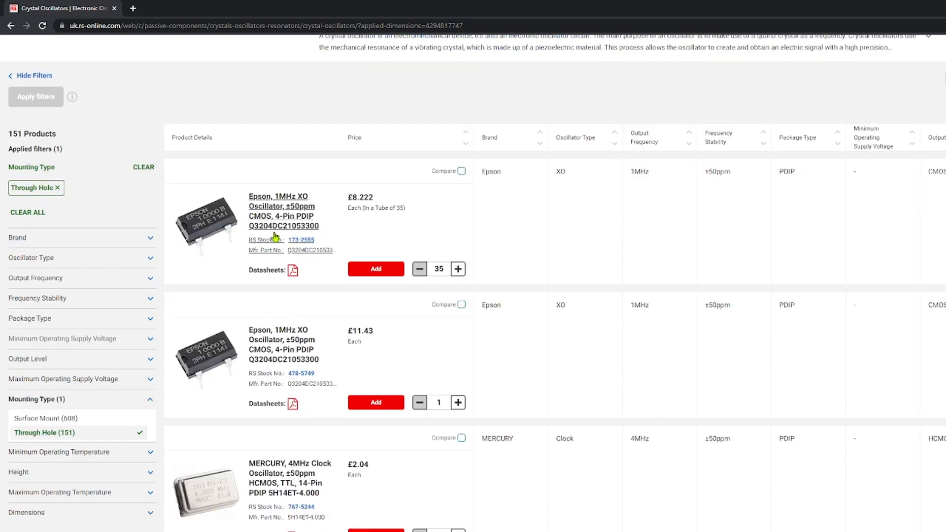
{"action": "mouse_move", "coordinate": [324, 344]}
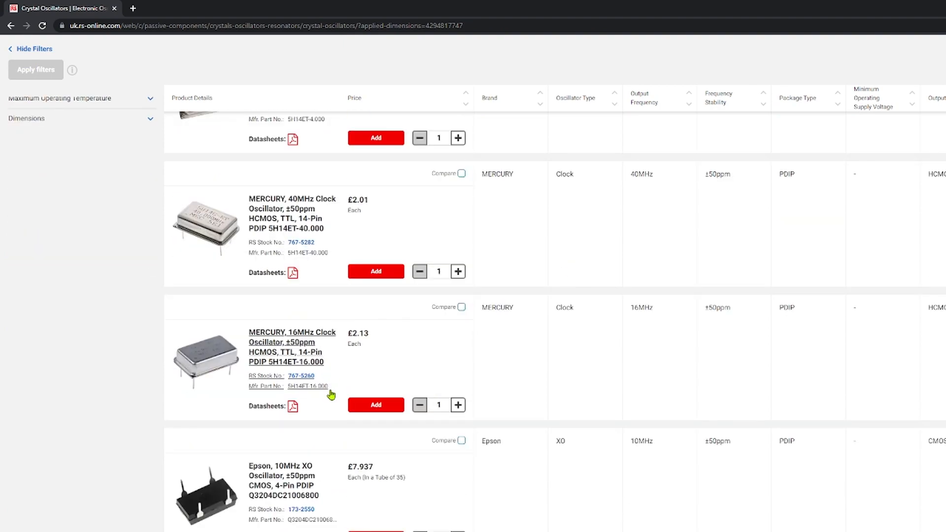
{"action": "scroll", "scroll_direction": "down", "scroll_amount": 3}
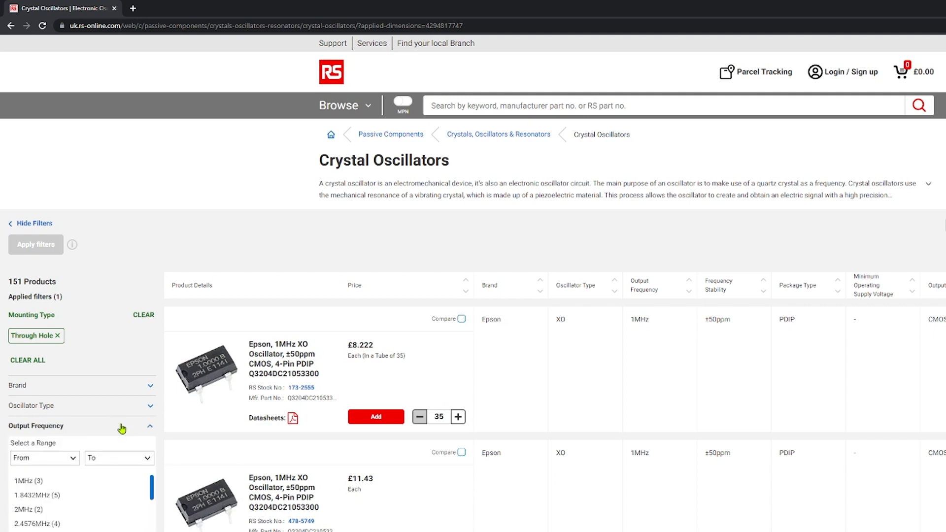
{"action": "scroll", "scroll_direction": "down", "scroll_amount": 3}
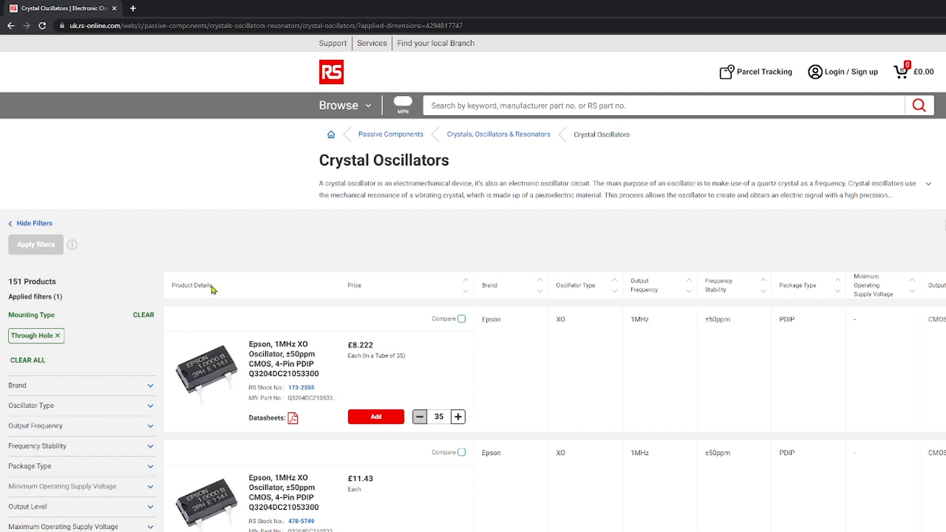
{"action": "mouse_move", "coordinate": [219, 264]}
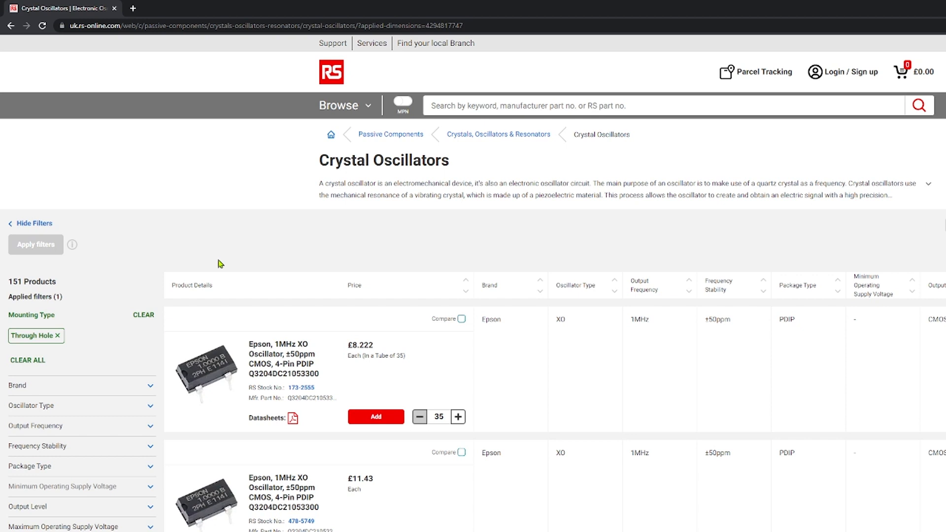
{"action": "scroll", "scroll_direction": "down", "scroll_amount": 3}
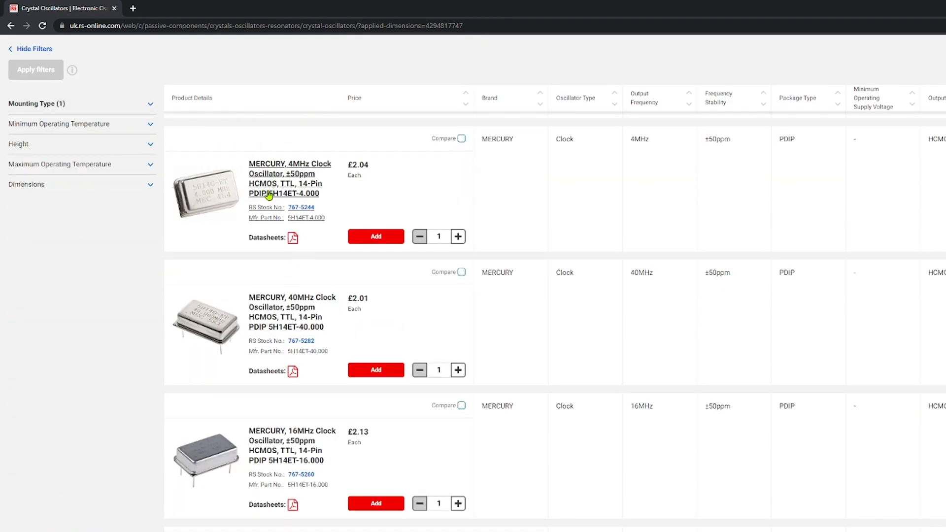
{"action": "scroll", "scroll_direction": "down", "scroll_amount": 3}
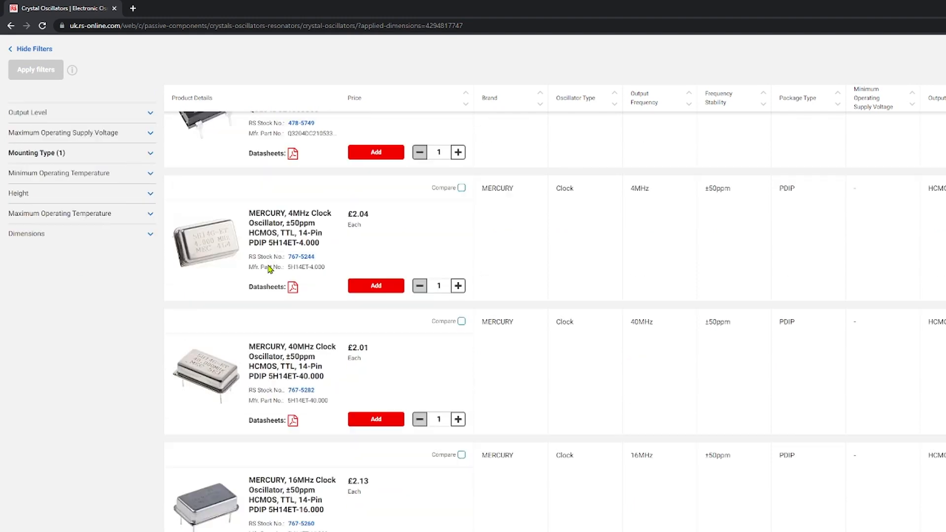
Step: Open the MERCURY 4MHz Clock Oscillator (5H14ET-4.000) page and highlight its ±50ppm figure
{"action": "left_click", "coordinate": [290, 228]}
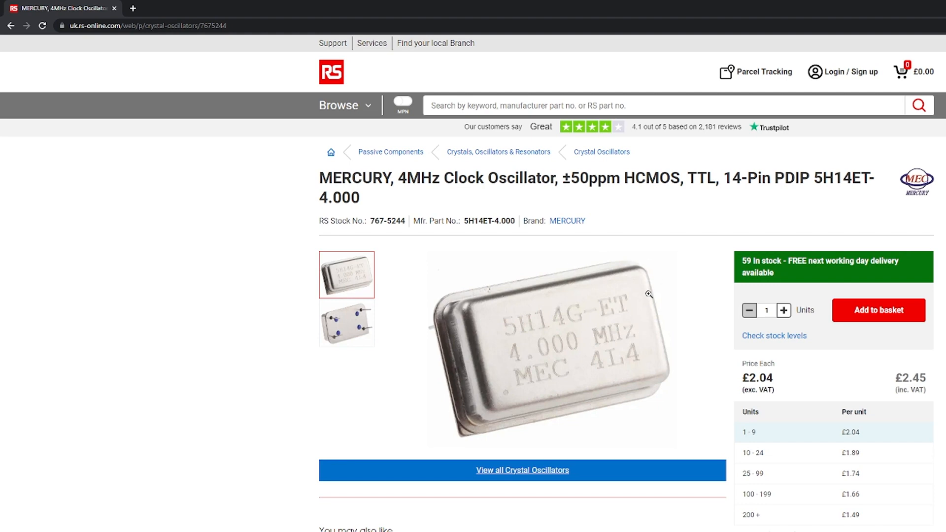
{"action": "double_click", "coordinate": [594, 178]}
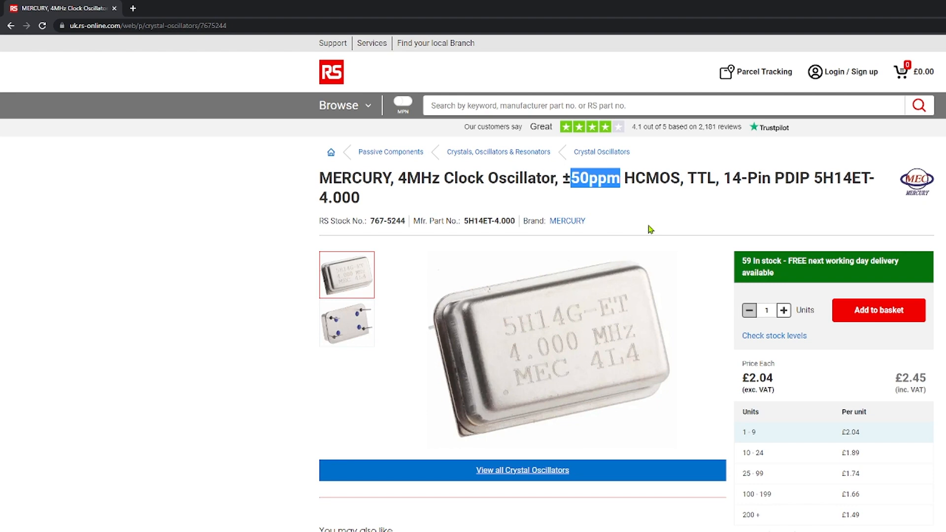
{"action": "mouse_move", "coordinate": [450, 263]}
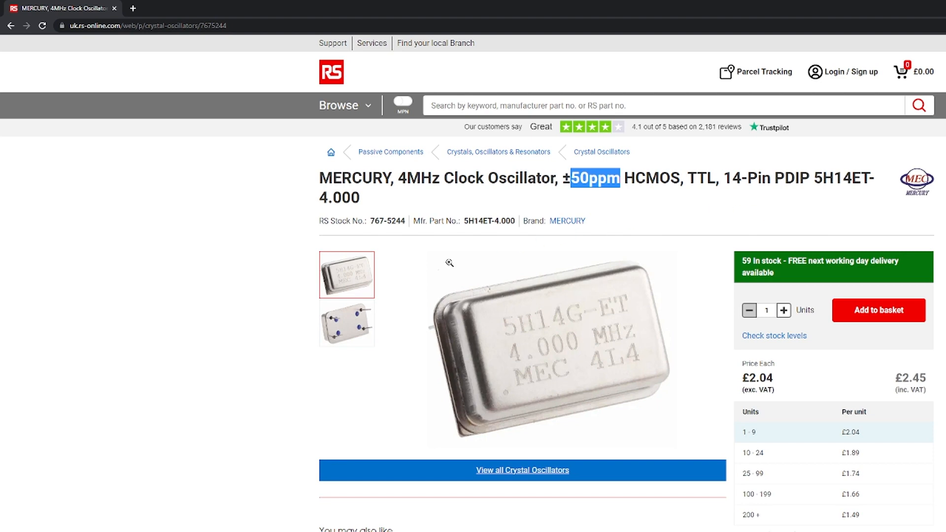
{"action": "mouse_move", "coordinate": [280, 317]}
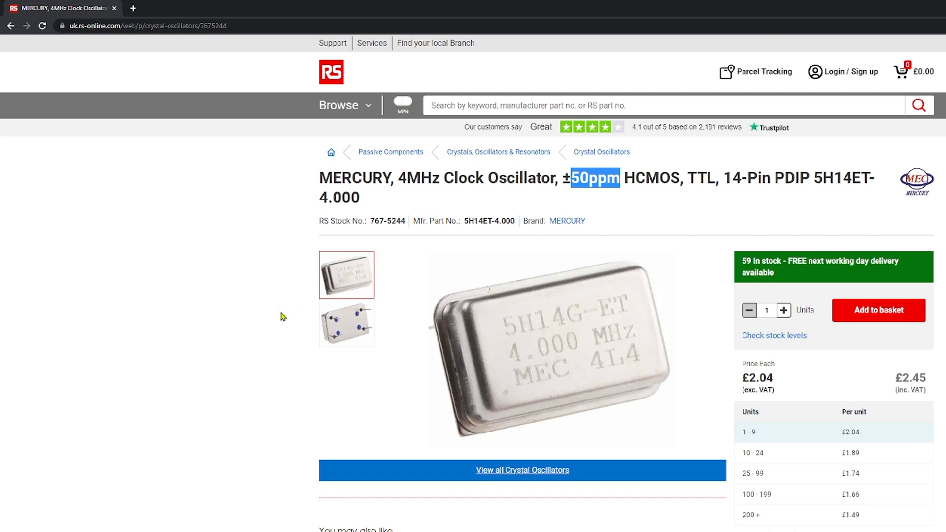